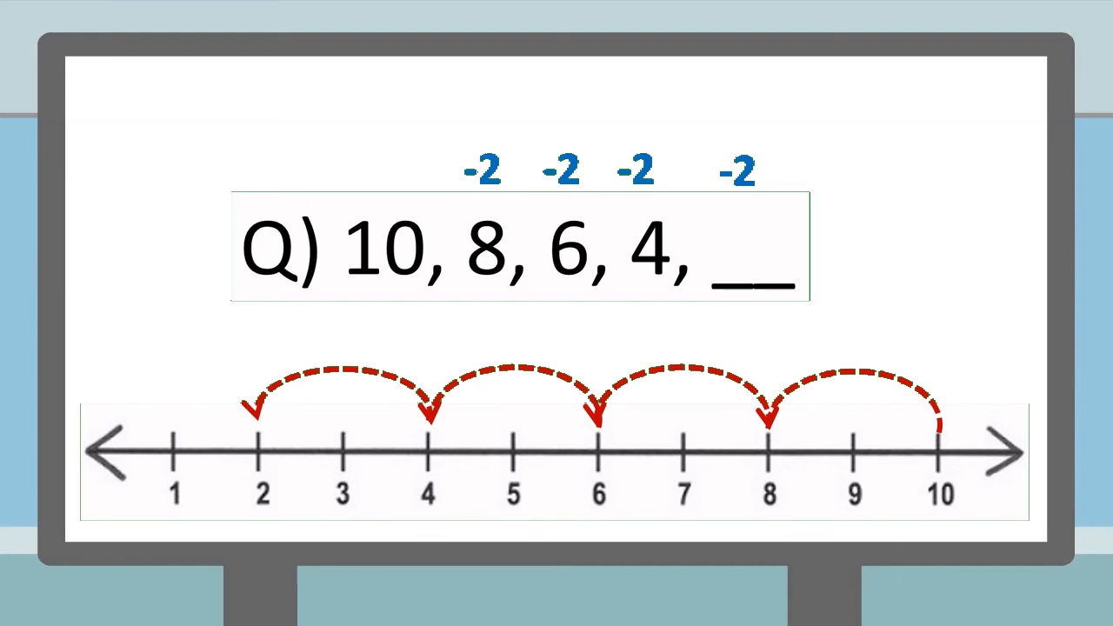
{"action": "type", "text": "2"}
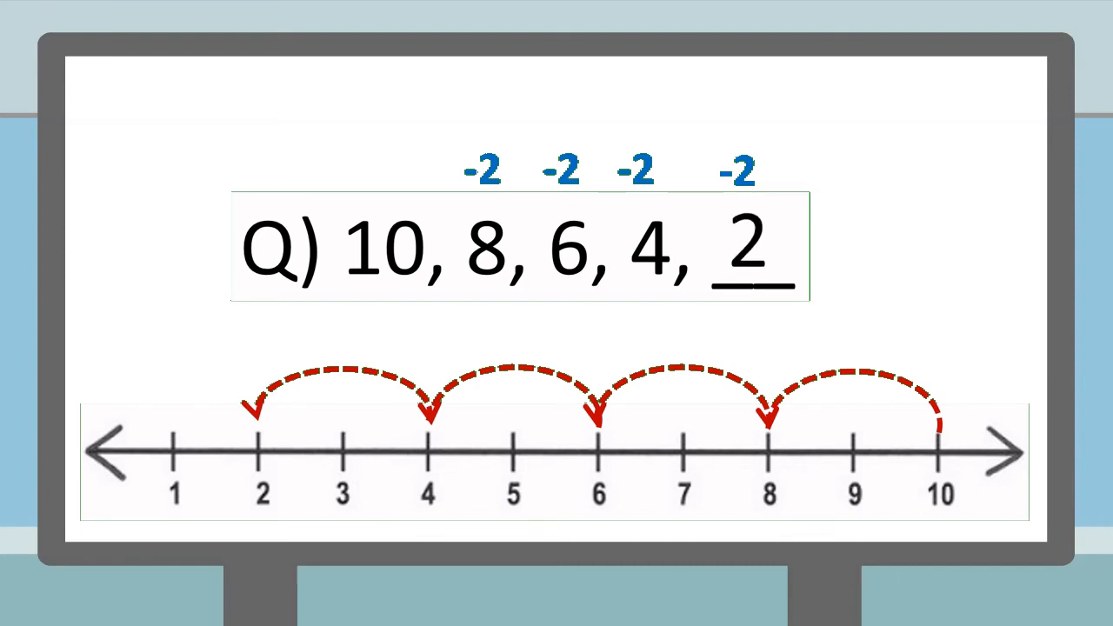